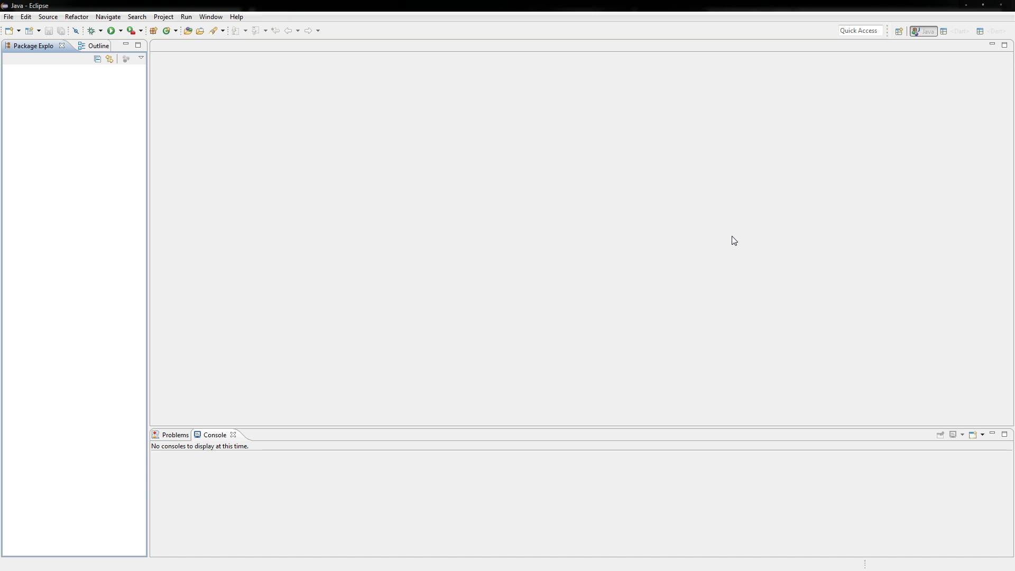
mouse_move(245, 55)
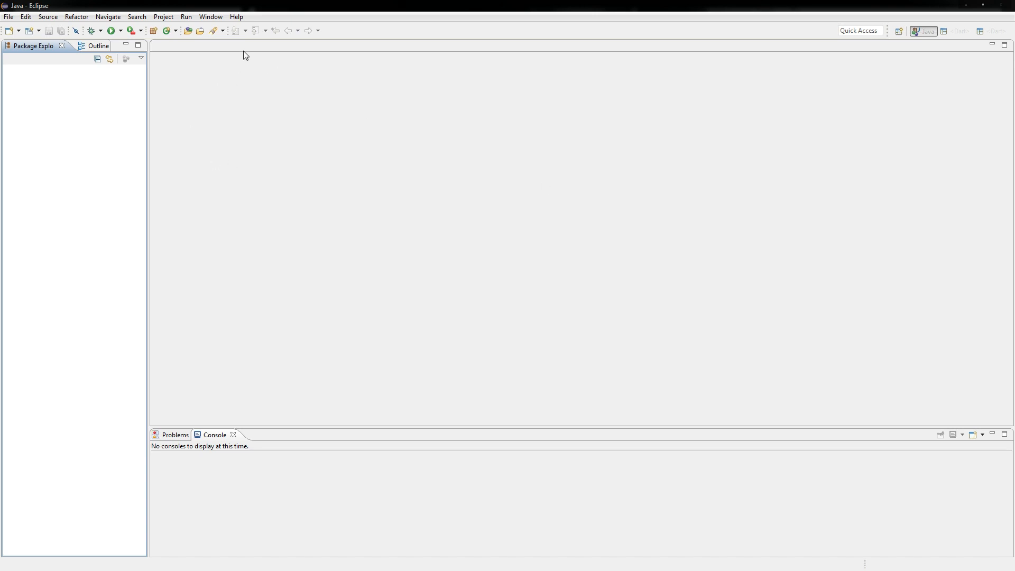
- Find the Dart Plugin for Eclipse in the Marketplace by searching 'dart', confirm its features and accept the license
left_click(235, 16)
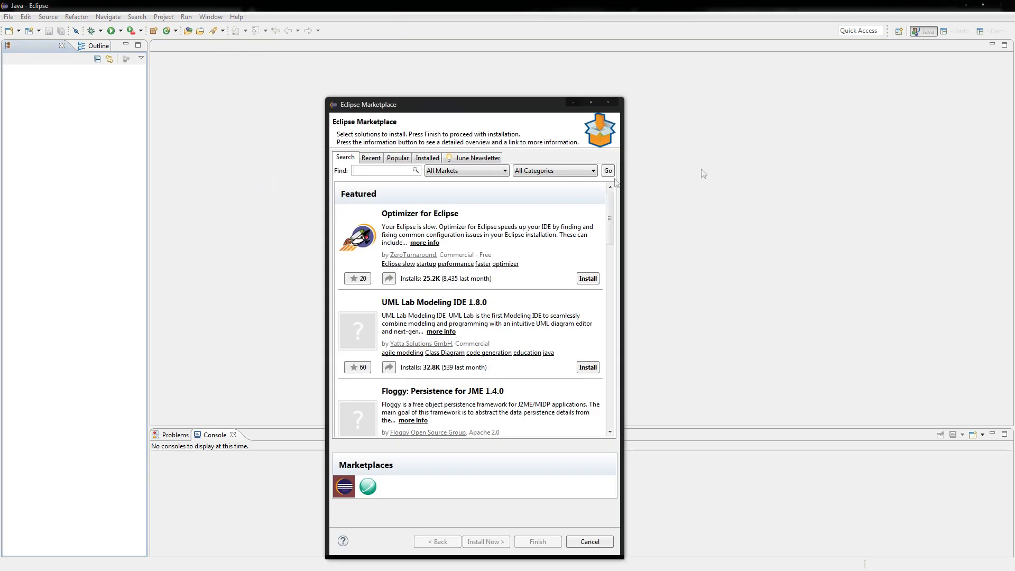
type("dart")
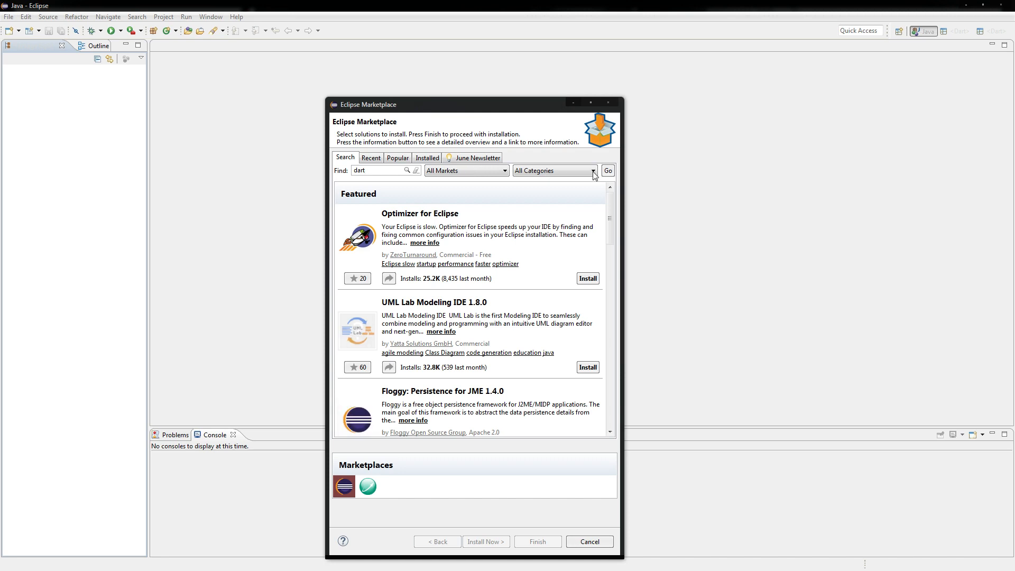
left_click(606, 170)
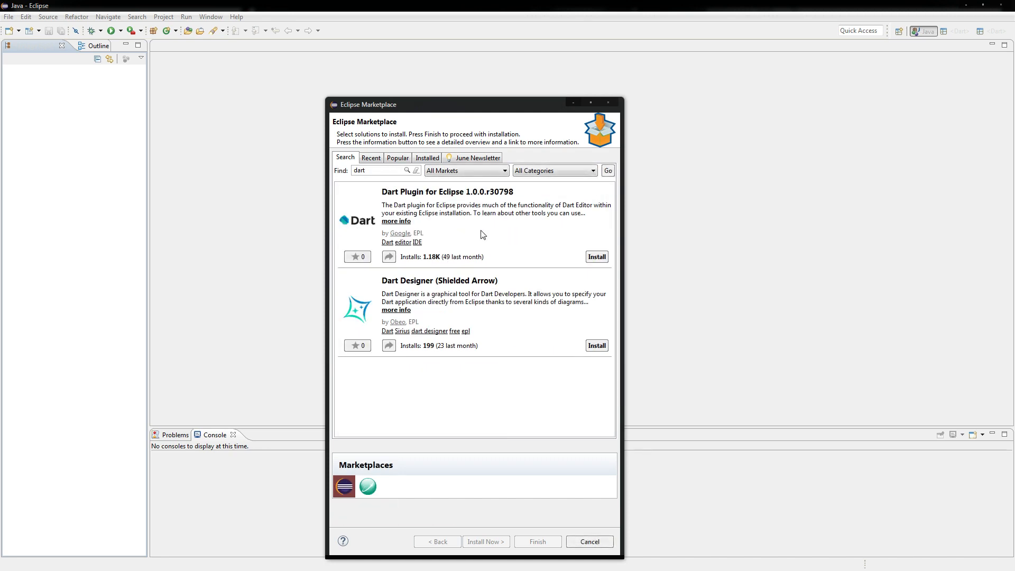
left_click(595, 256)
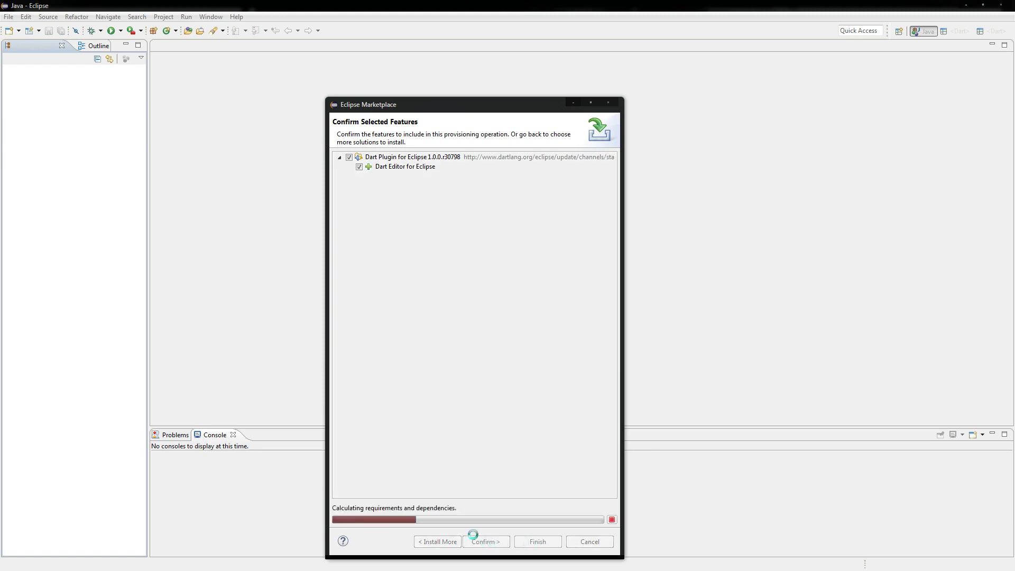
left_click(486, 541)
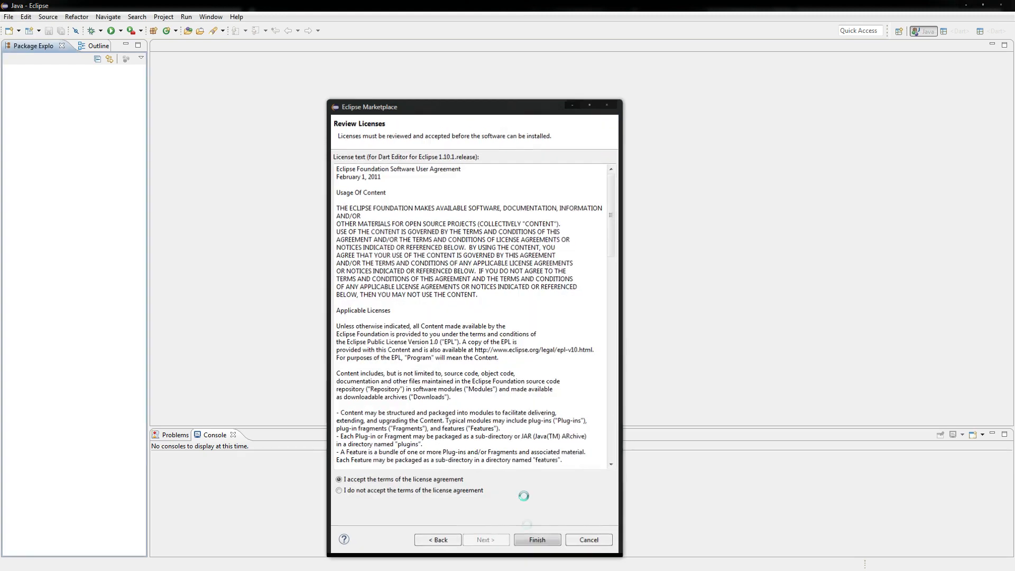
left_click(536, 539)
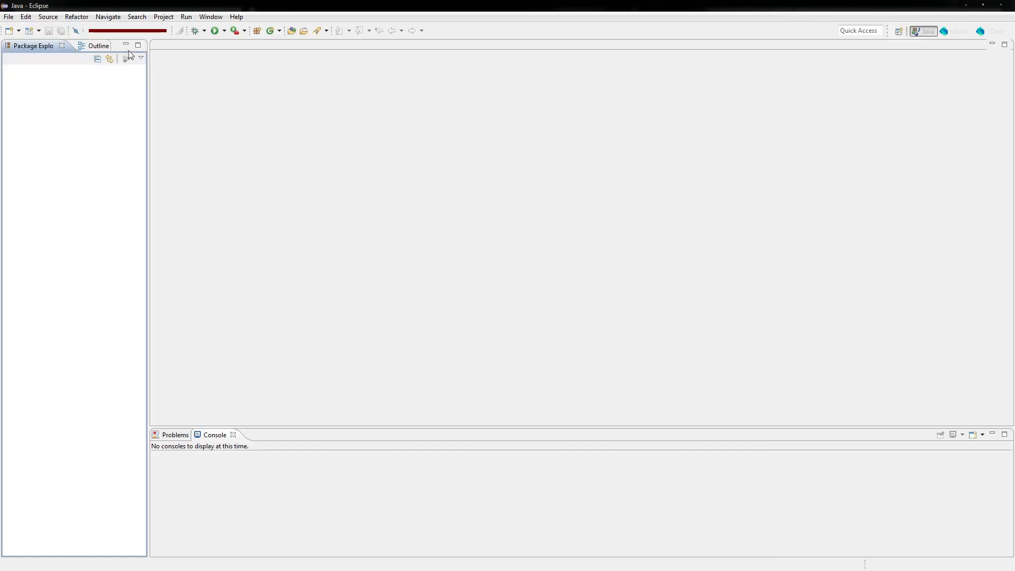
- In File Associations preferences (filtered by 'asso'), associate *.htm files with the Text Editor
left_click(210, 16)
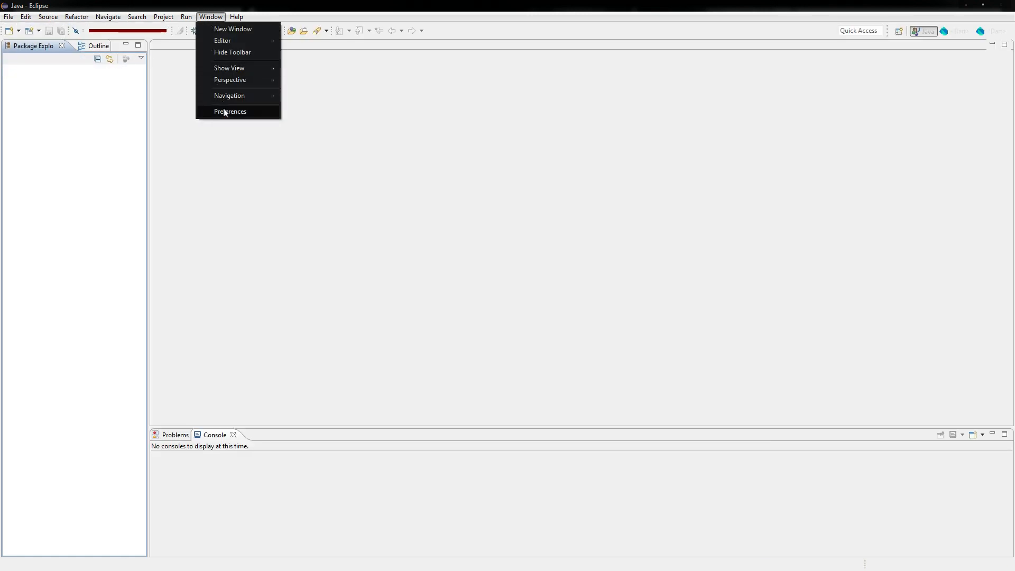
left_click(229, 111)
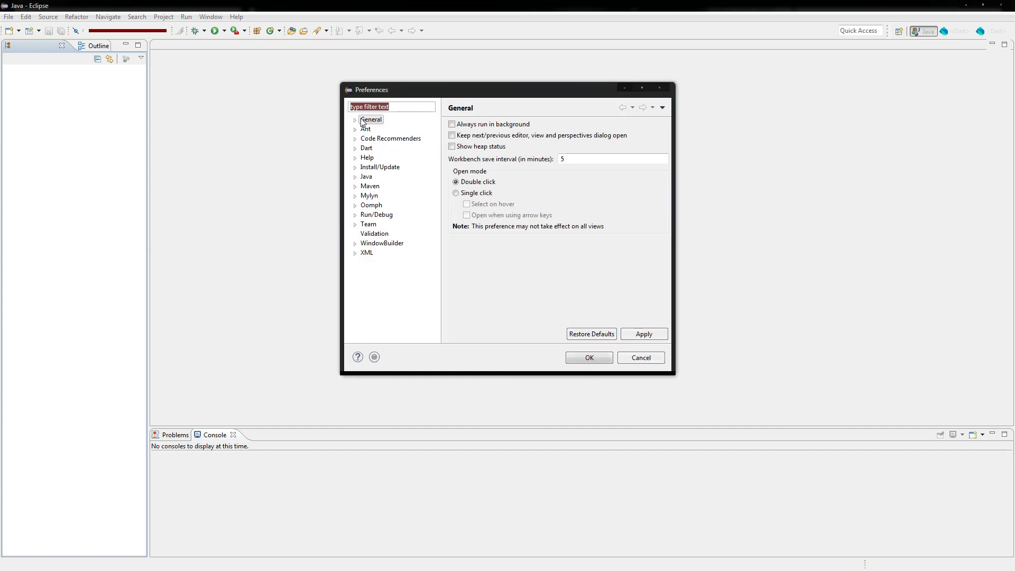
type("asso")
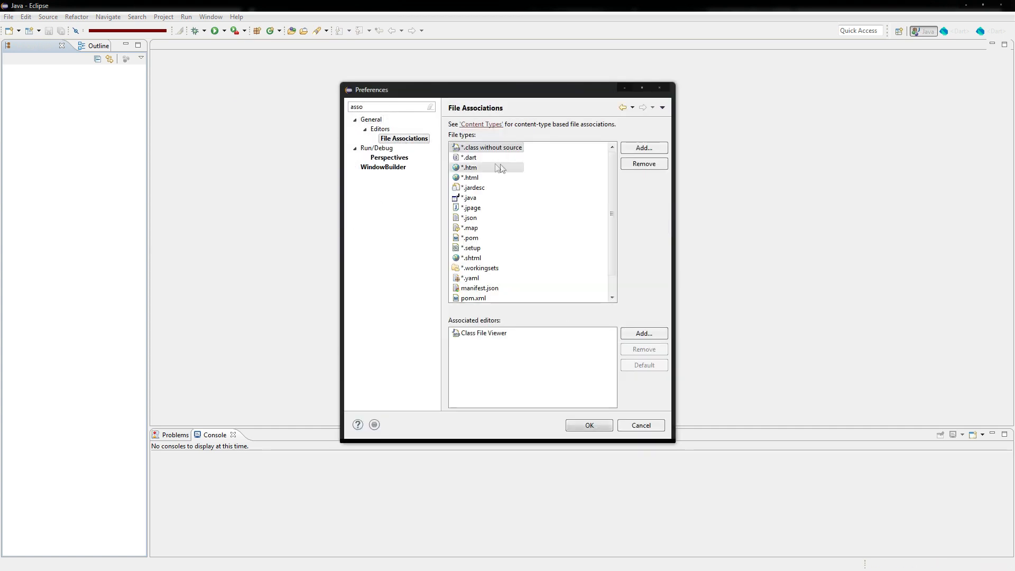
left_click(470, 177)
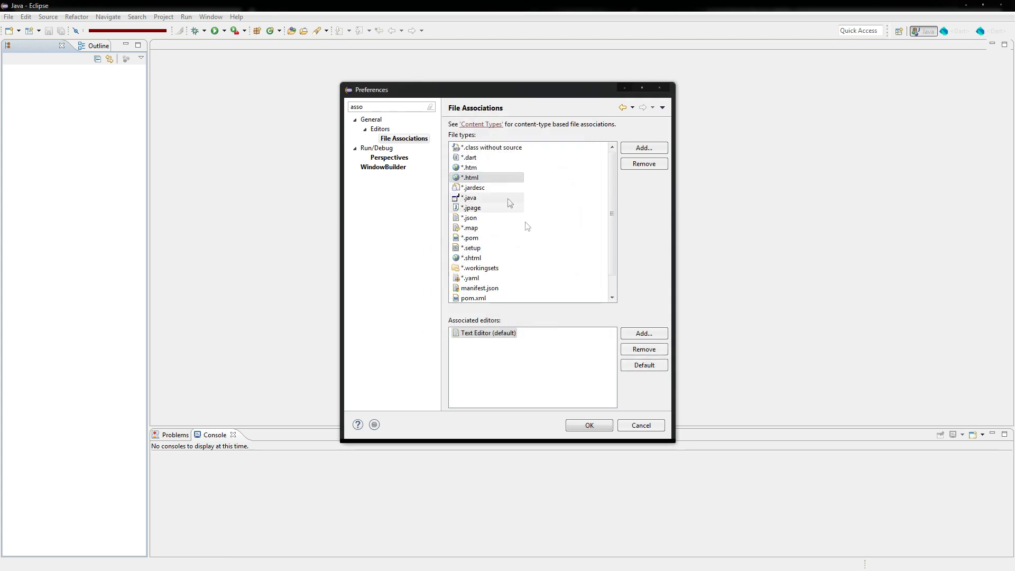
left_click(469, 167)
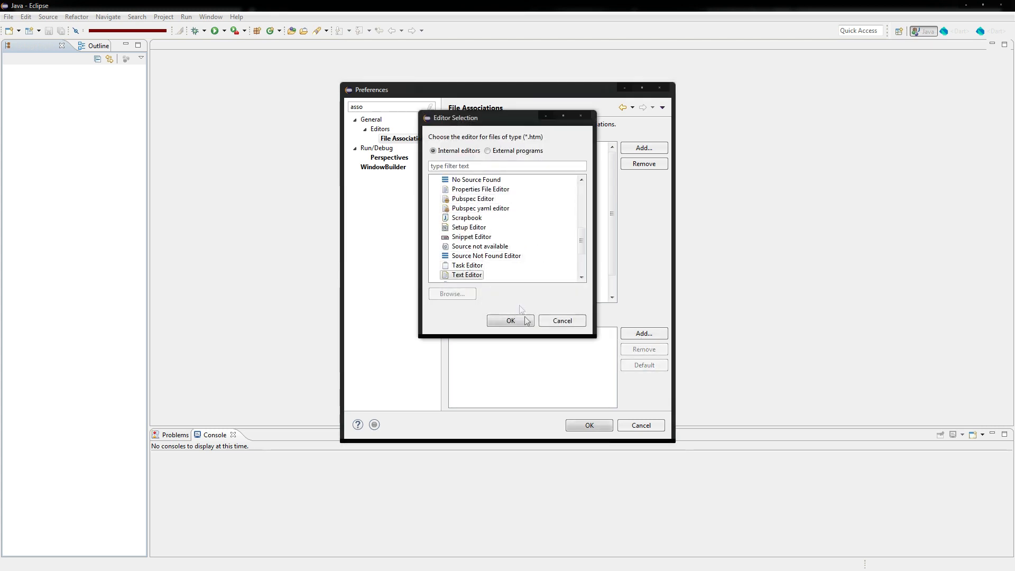
left_click(511, 321)
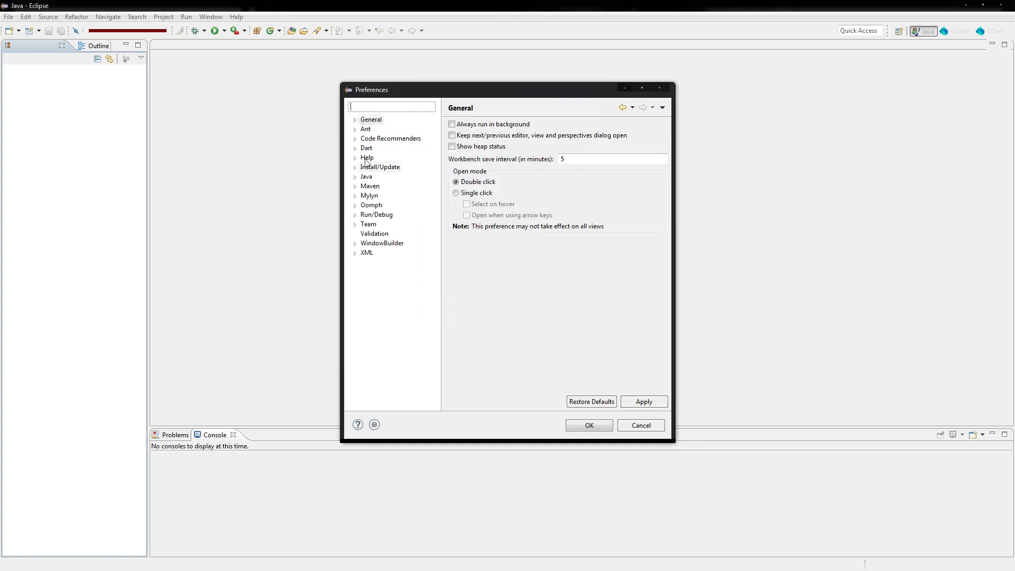
- From the Dart > SDK preferences page, start the Upgrade SDK download
left_click(377, 186)
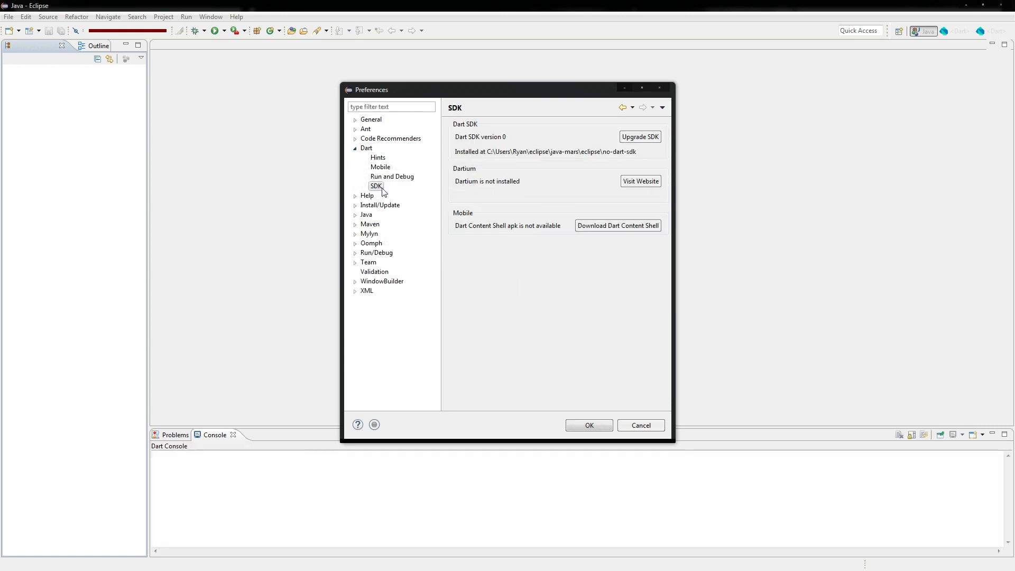
mouse_move(462, 188)
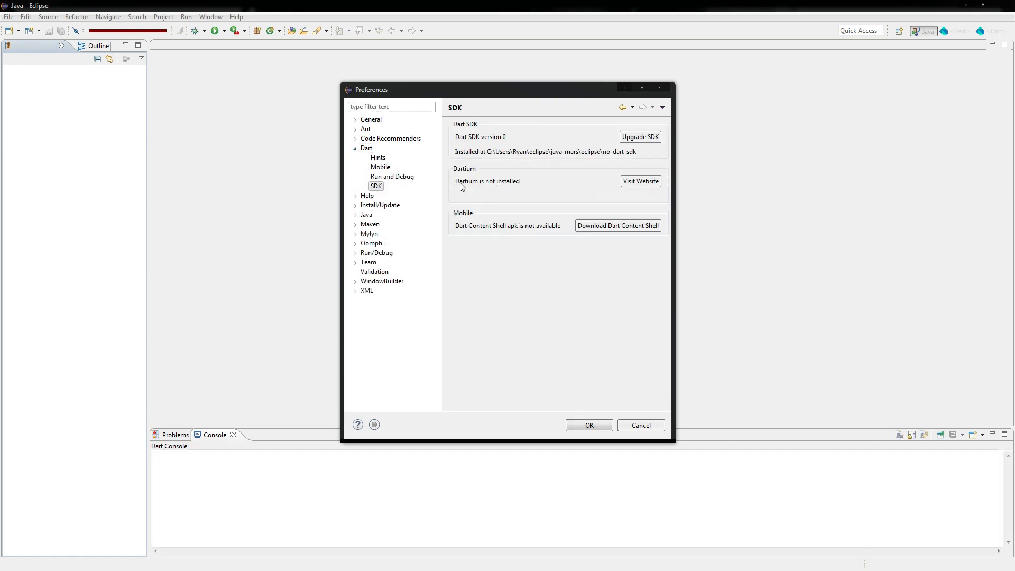
left_click(639, 137)
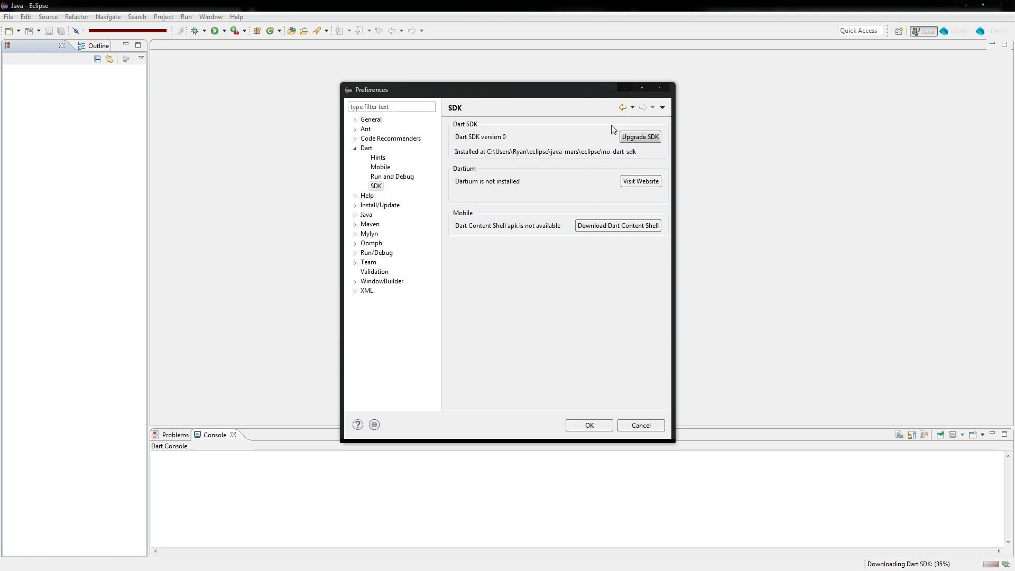
mouse_move(578, 166)
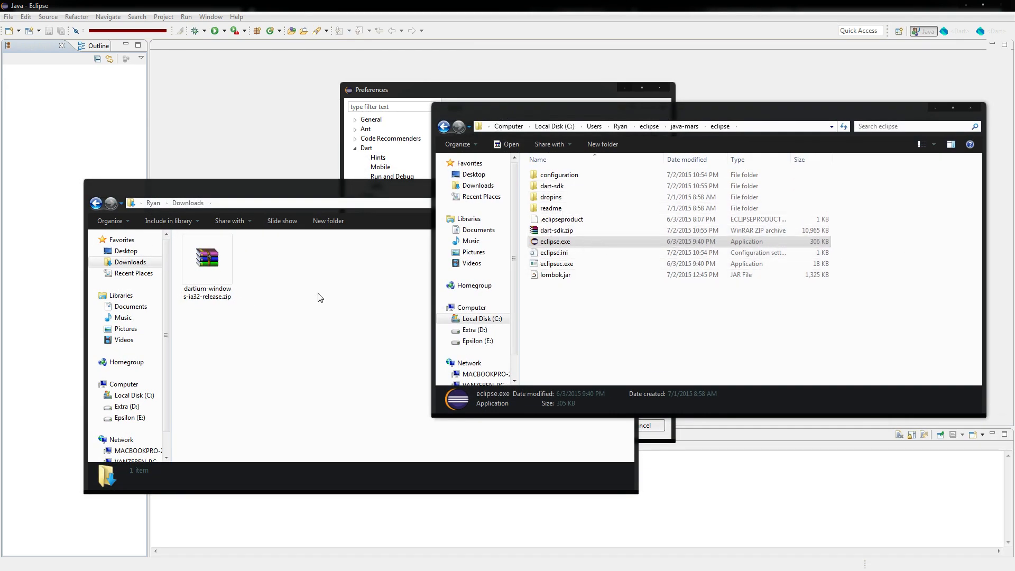
- Extract dartium-windows-ia32-release.zip from Downloads into the Eclipse install directory with WinRAR
double_click(206, 264)
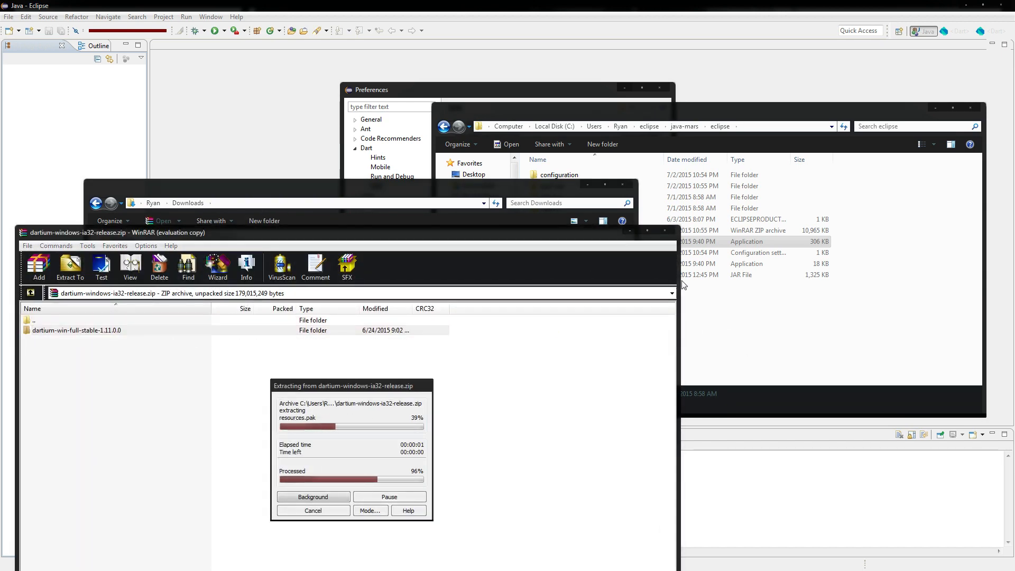
right_click(524, 186)
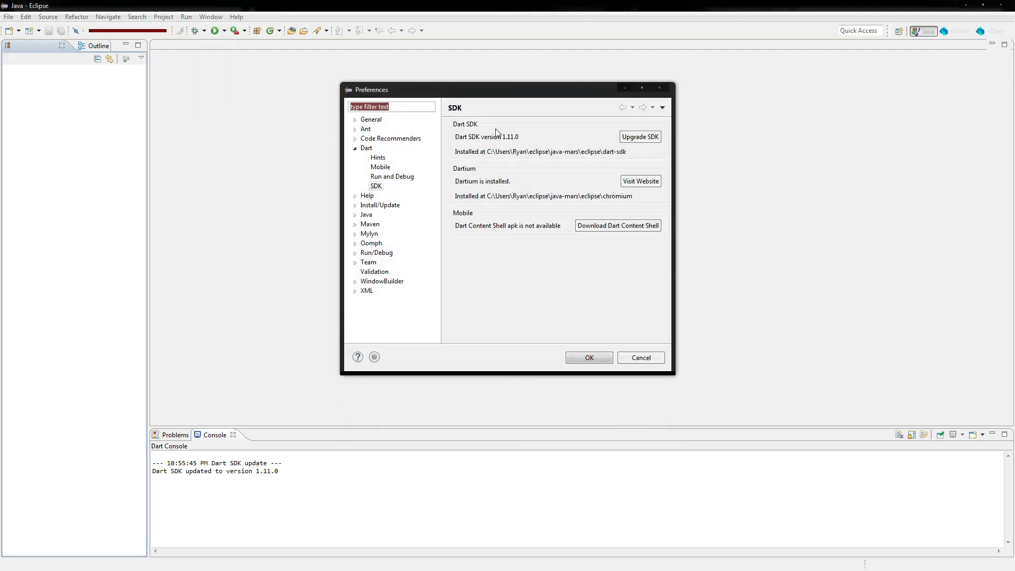
mouse_move(578, 102)
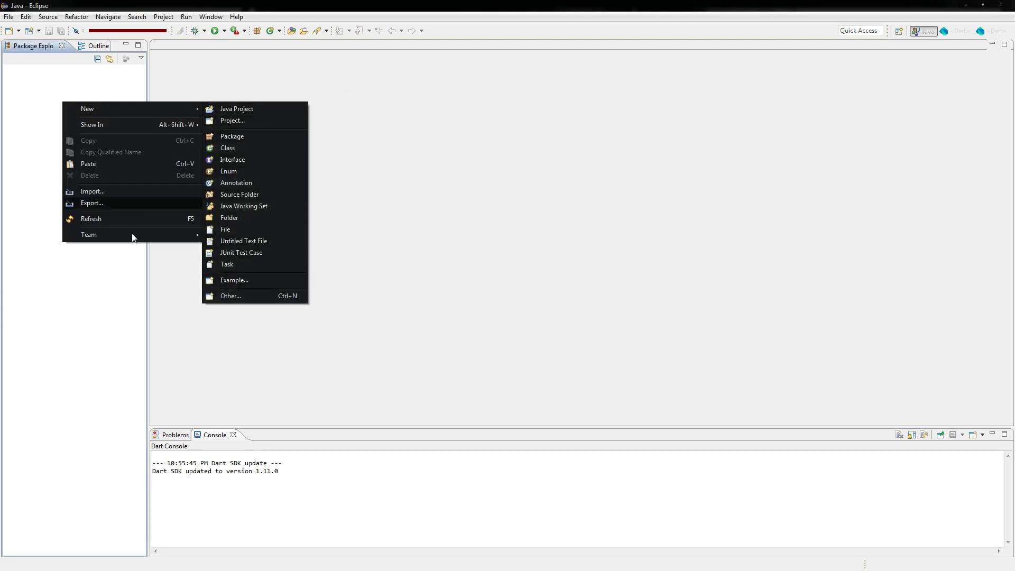
- Create a Dart Project named 'Alpha' via the New > Other wizard and finish it
left_click(232, 296)
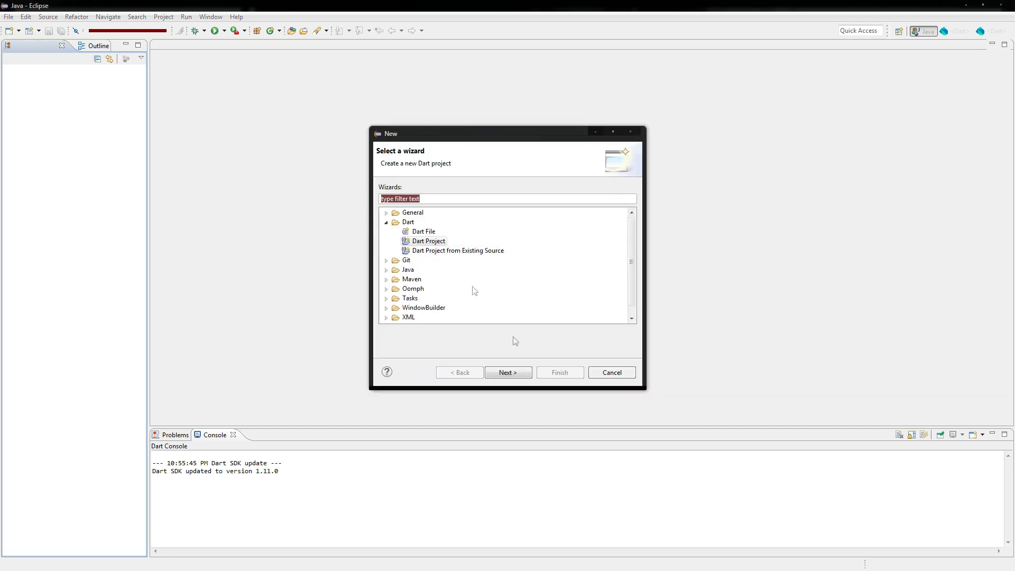
left_click(508, 372)
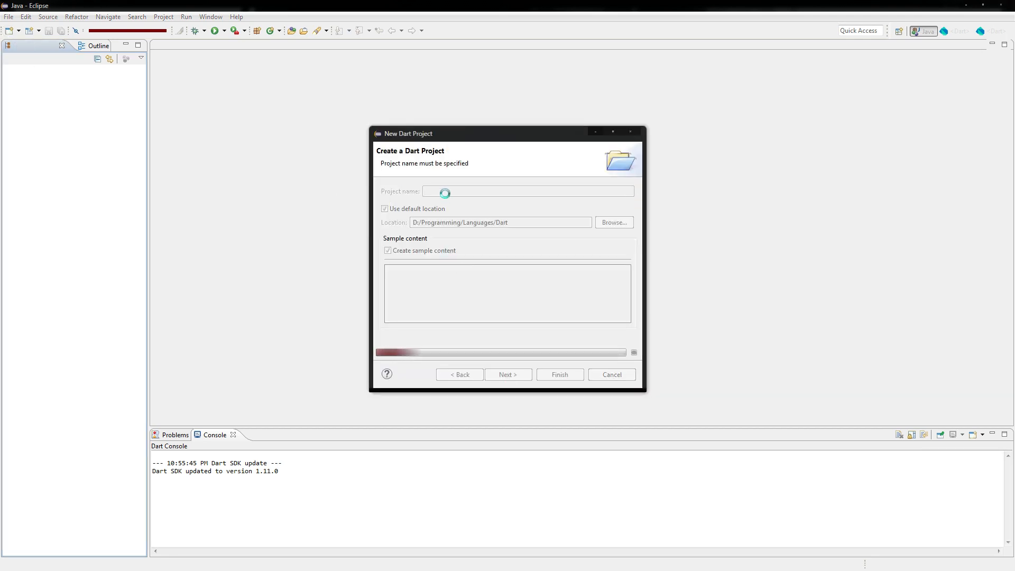
type("ALpha")
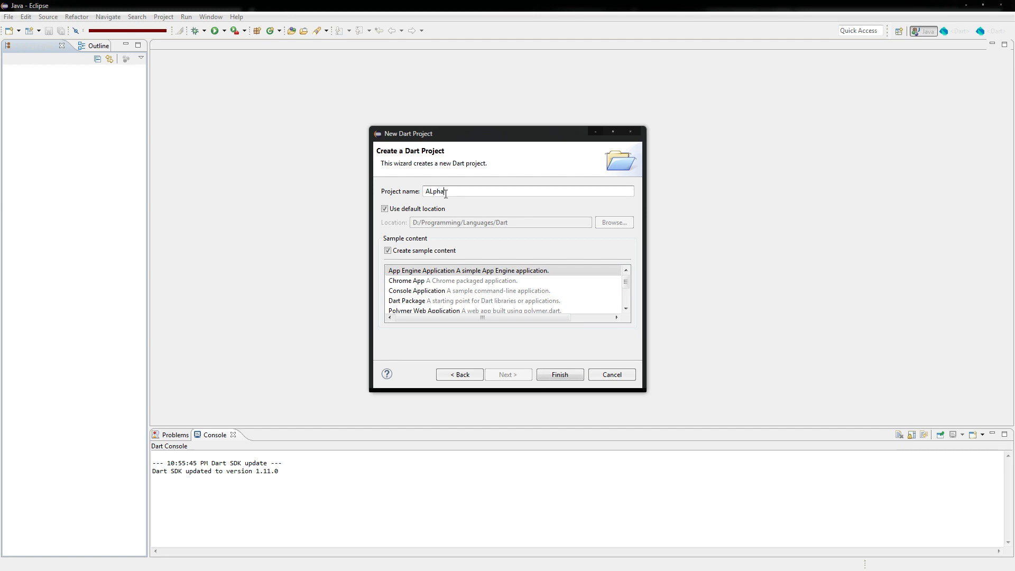
key("BackSpace")
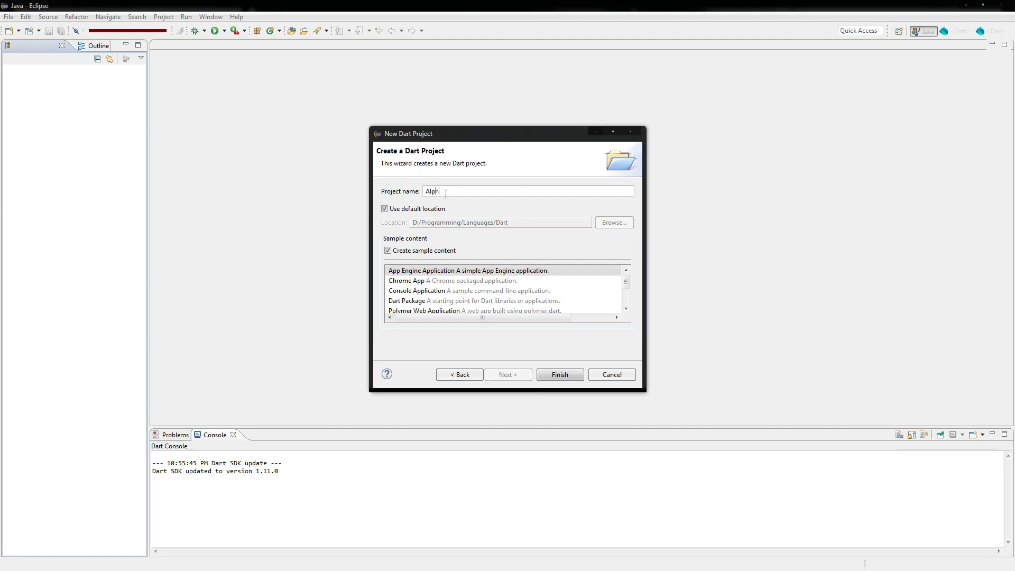
type("a")
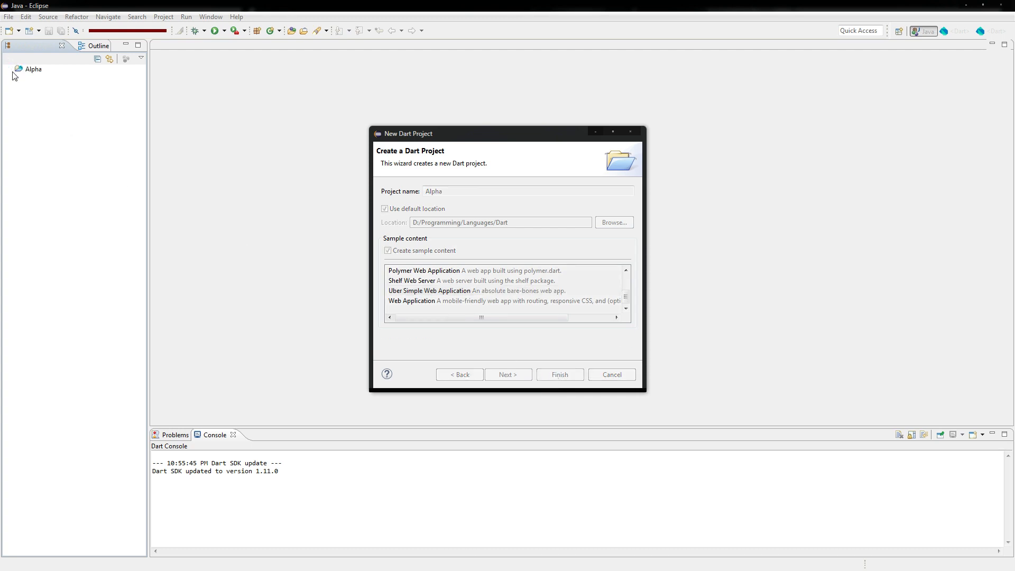
mouse_move(64, 160)
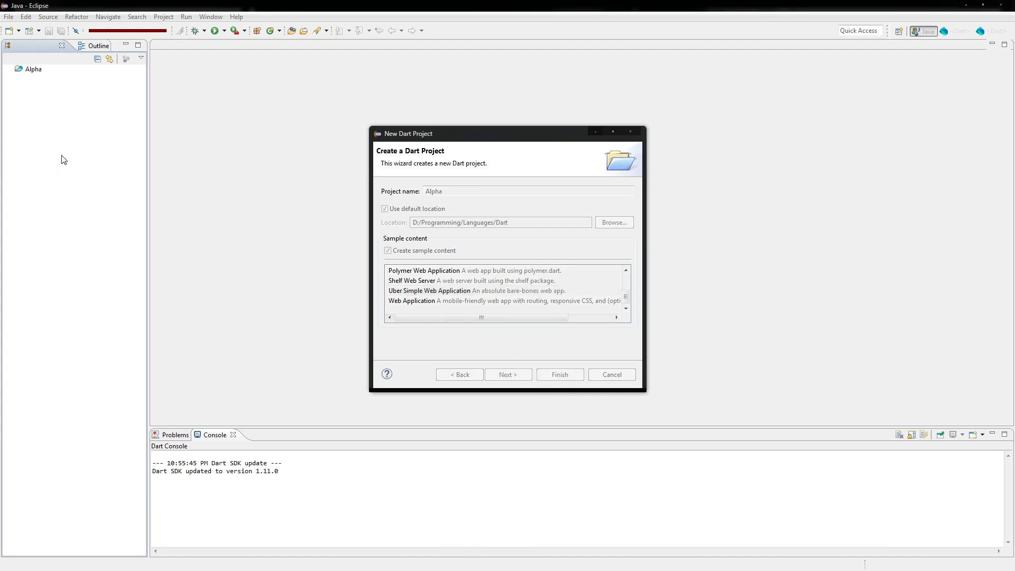
left_click(558, 374)
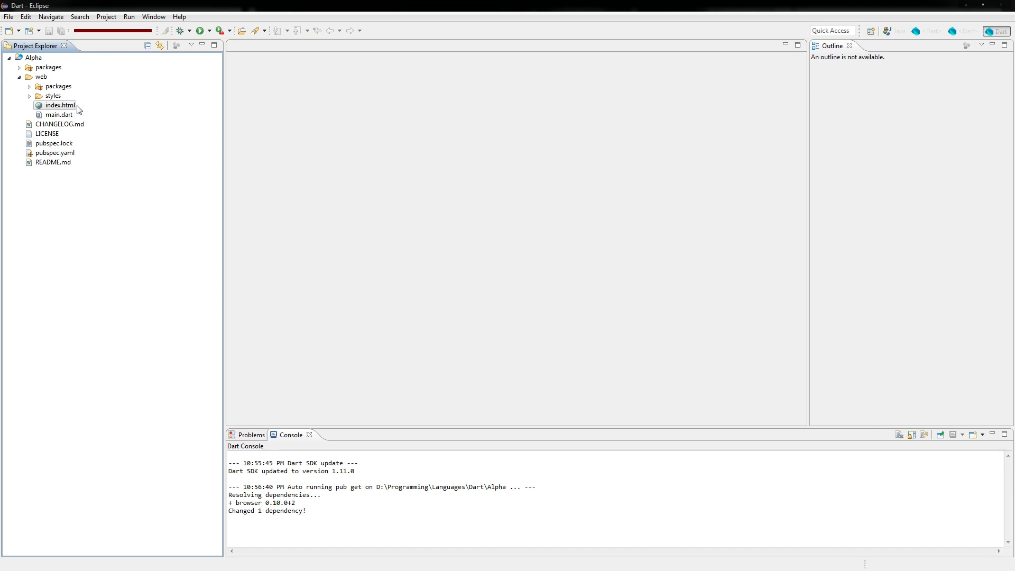
- Run Alpha's web/index.html in Dartium so pub serve hosts it on localhost:8080
right_click(59, 104)
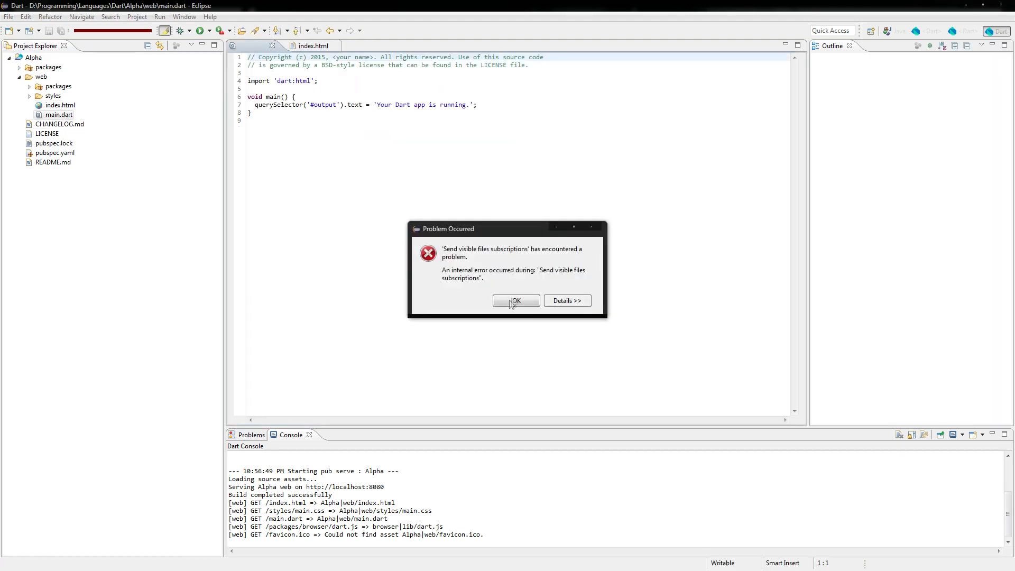
- Acknowledge the 'Problem Occurred' dialog so main.dart is visible again
left_click(516, 300)
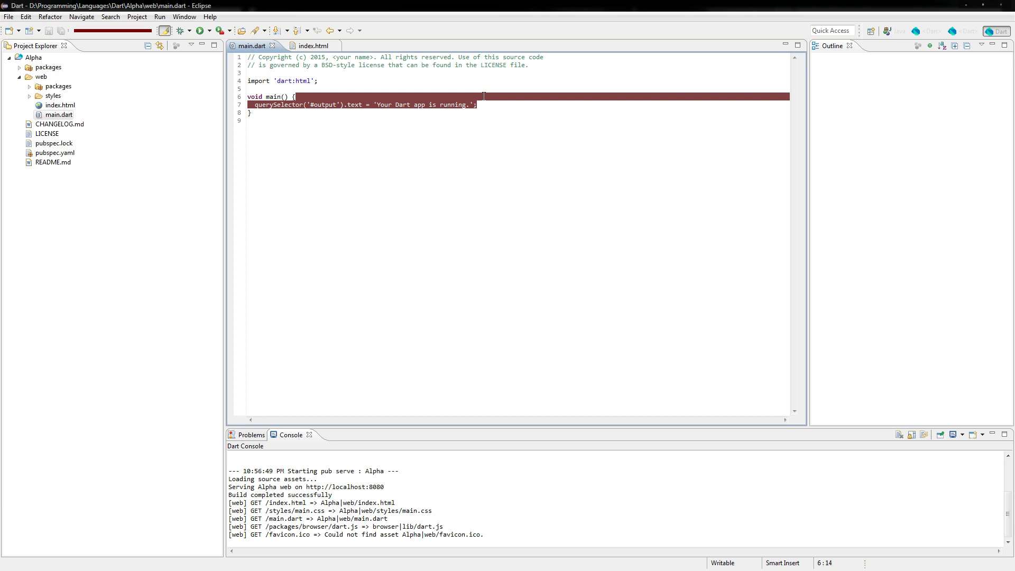
mouse_move(558, 179)
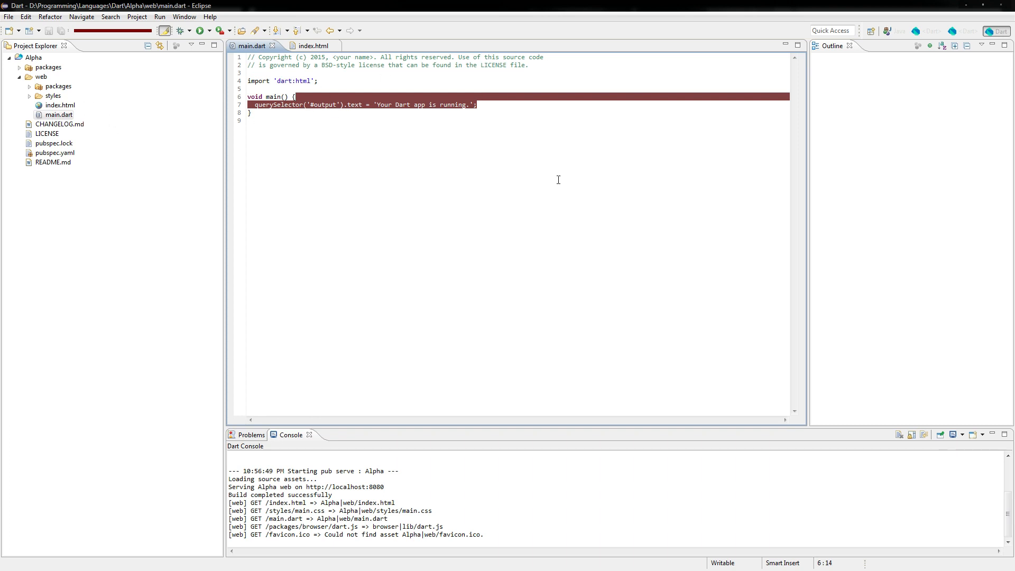